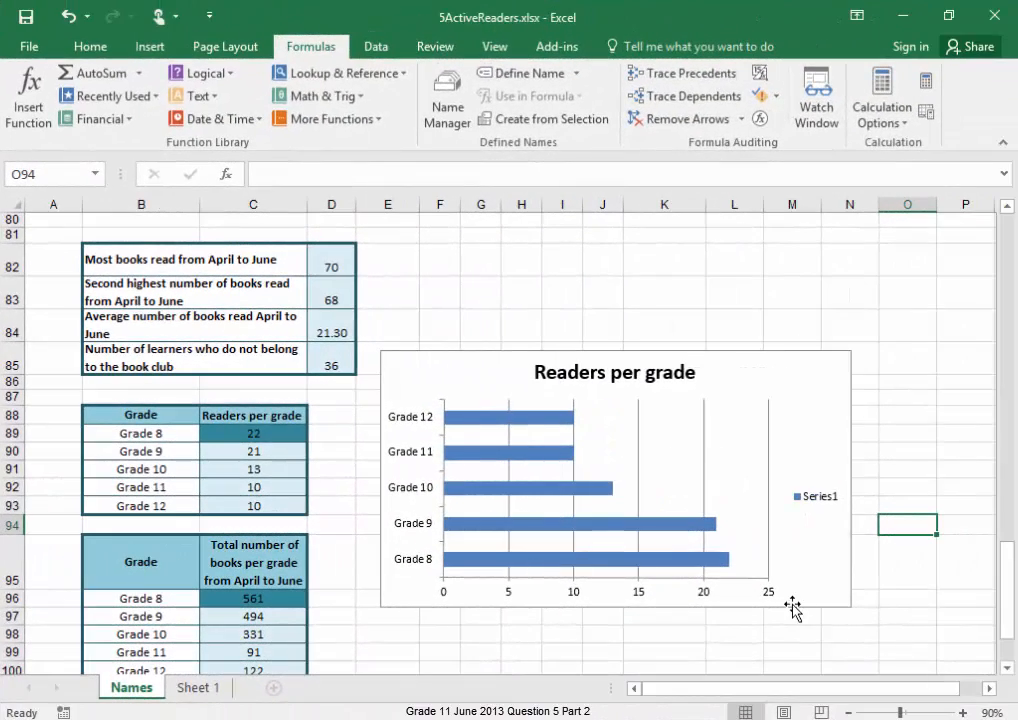
Step: Change the Readers per grade chart type from bar to Pie
left_click(615, 490)
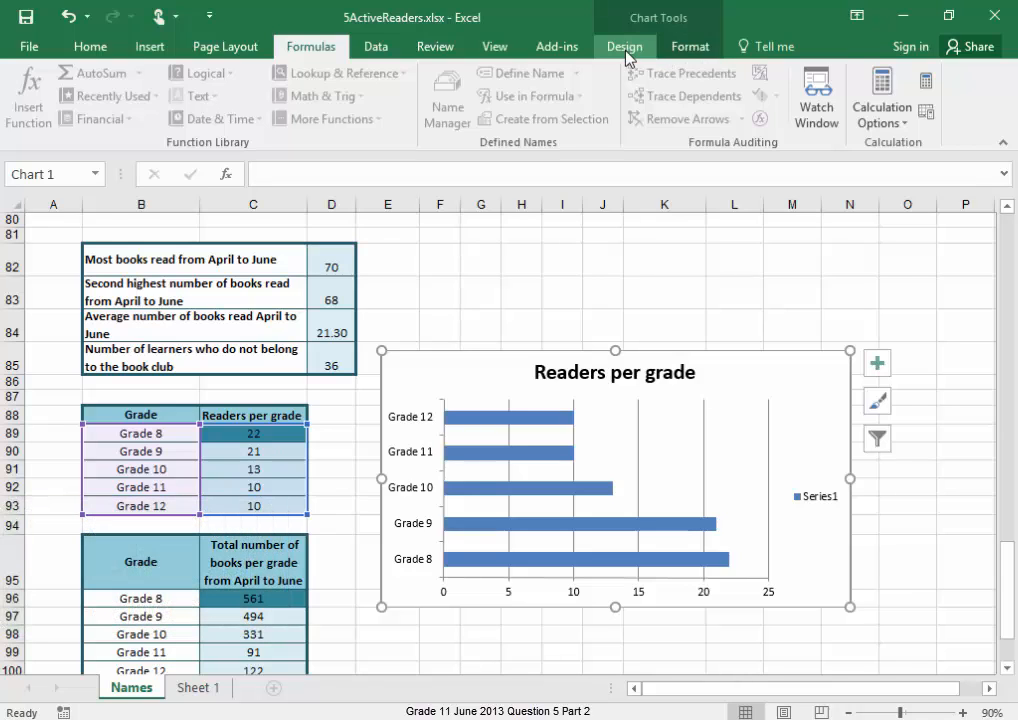
left_click(624, 46)
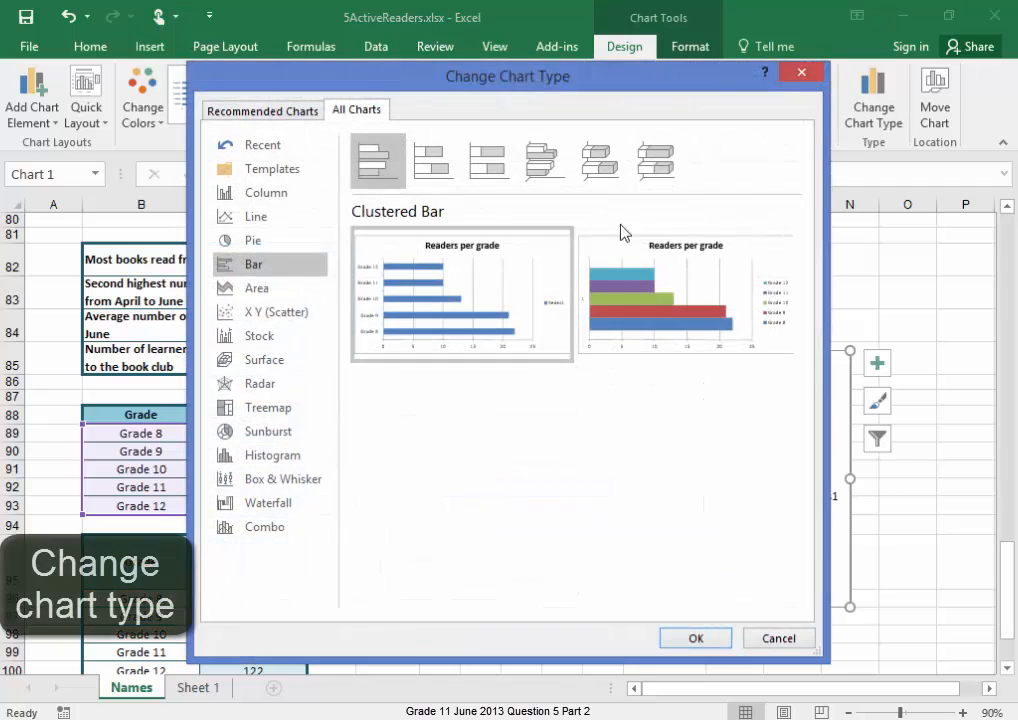
left_click(253, 240)
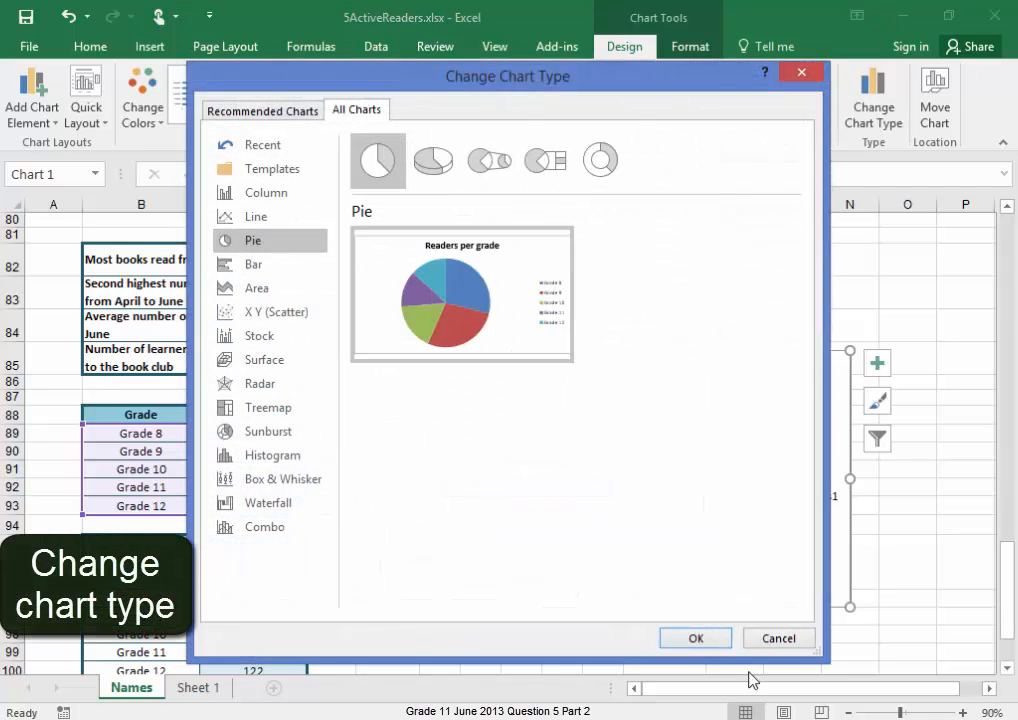
left_click(695, 638)
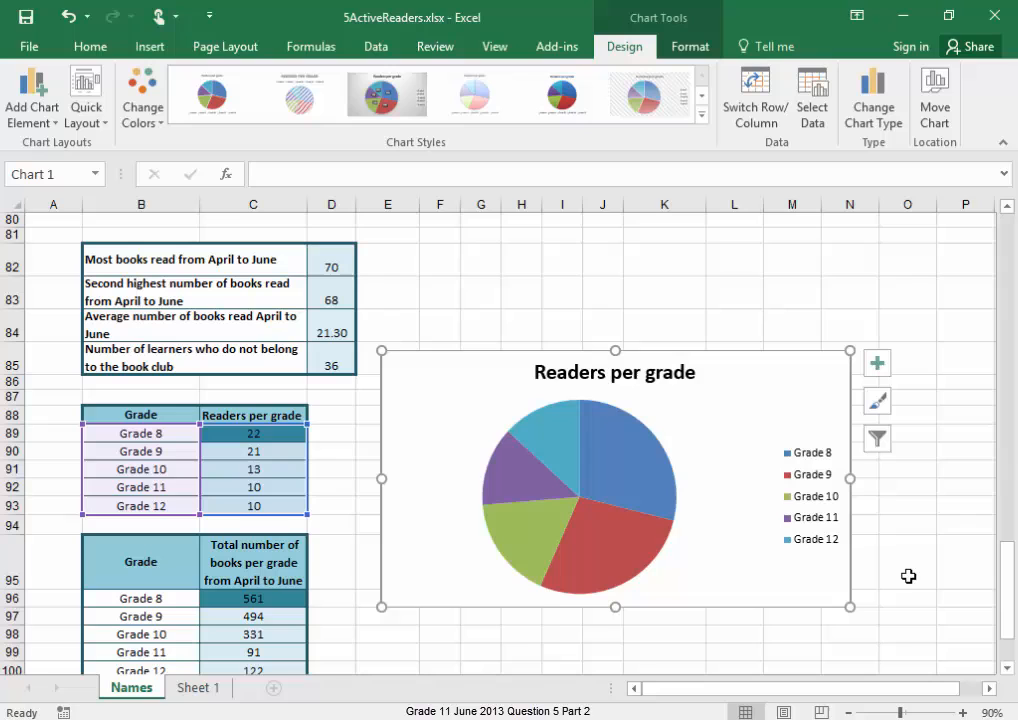
mouse_move(878, 363)
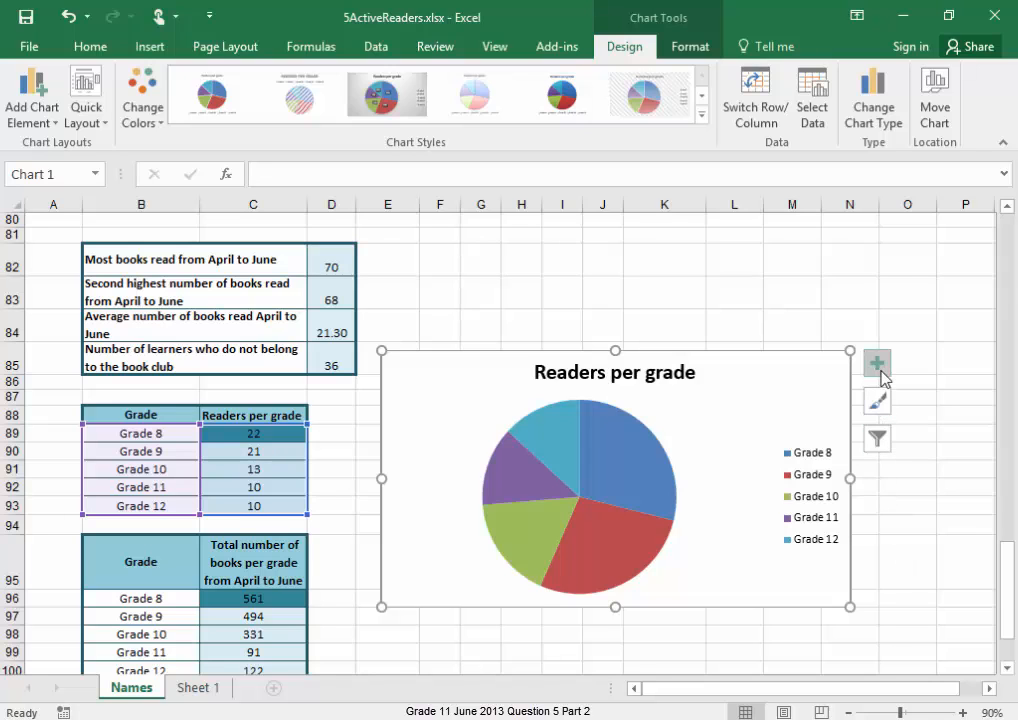
Step: Add pie data labels showing category name and percentage, with values removed
left_click(876, 360)
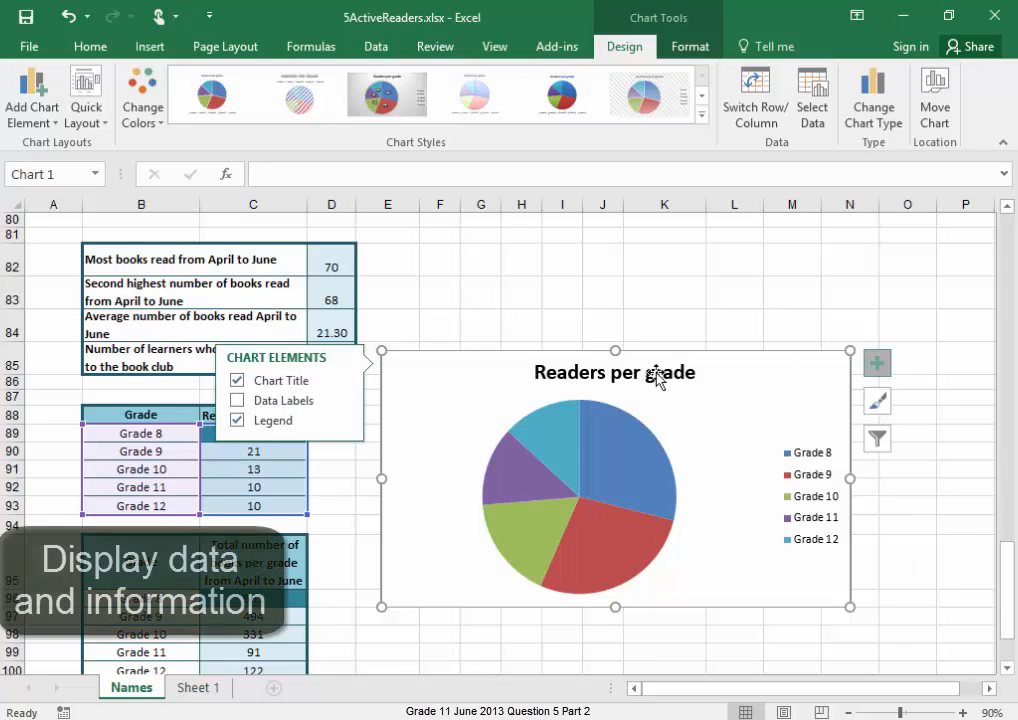
left_click(237, 400)
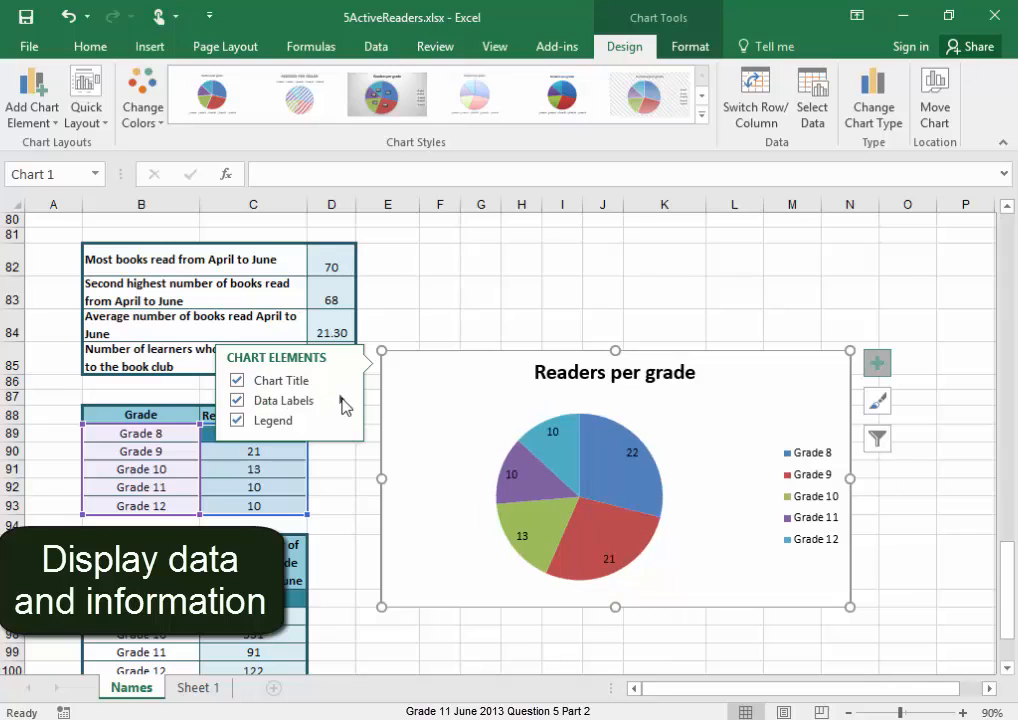
left_click(340, 400)
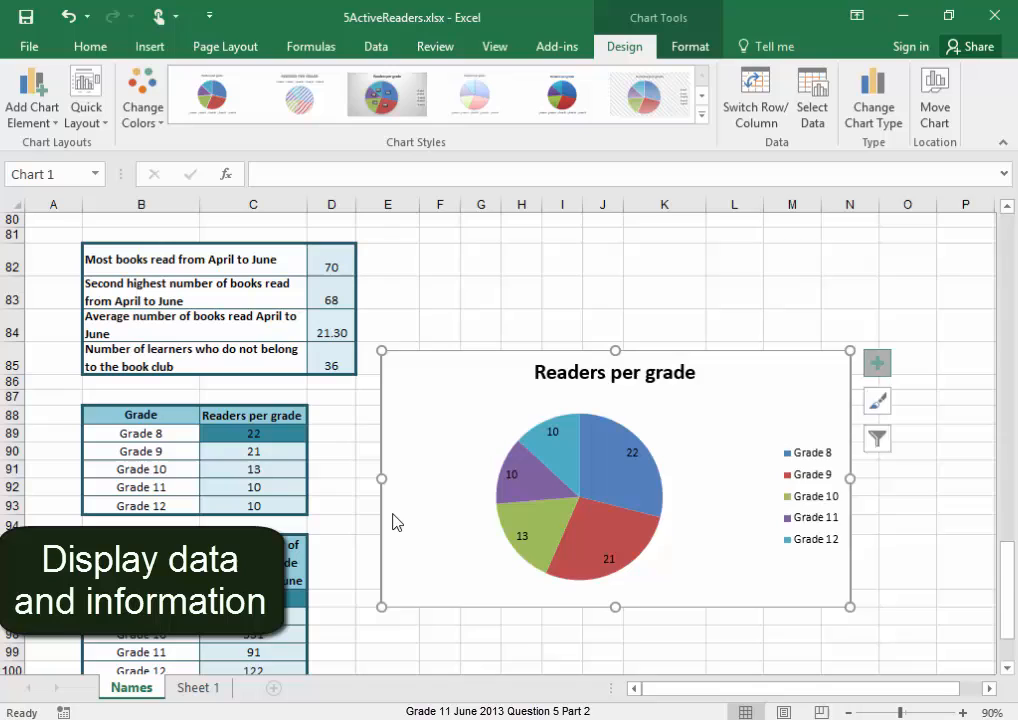
left_click(787, 470)
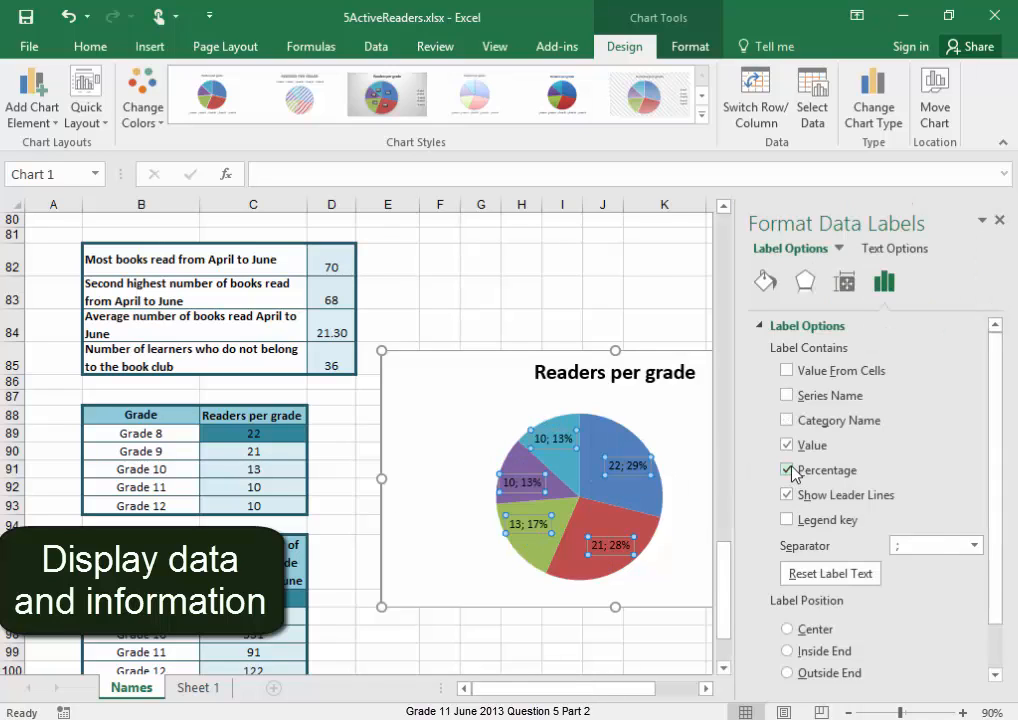
left_click(787, 420)
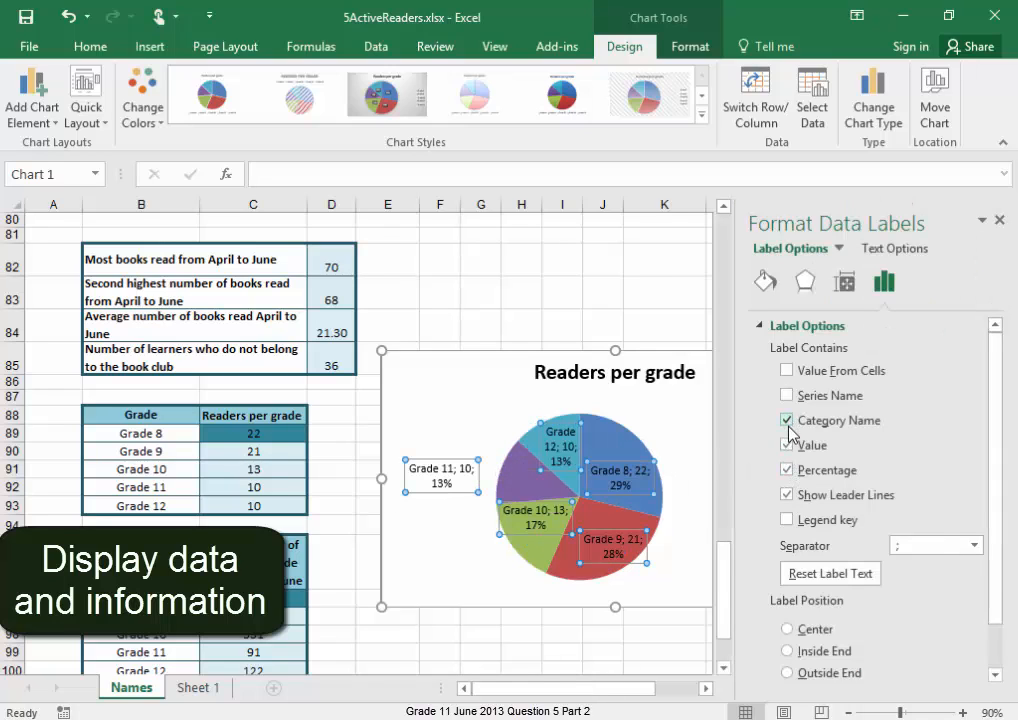
left_click(787, 445)
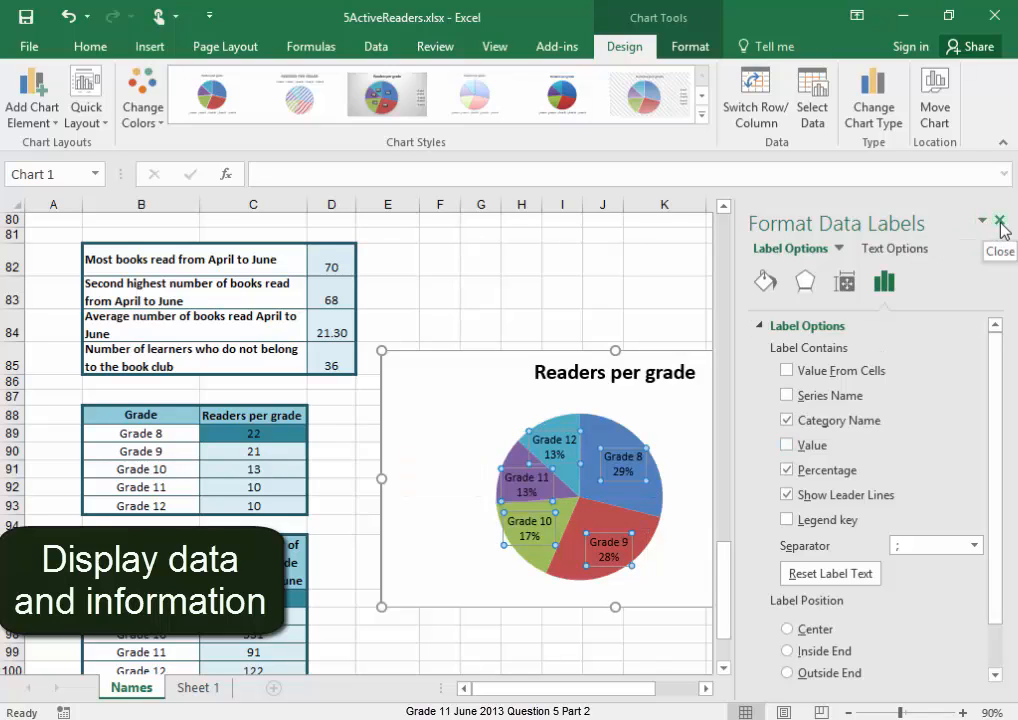
left_click(998, 222)
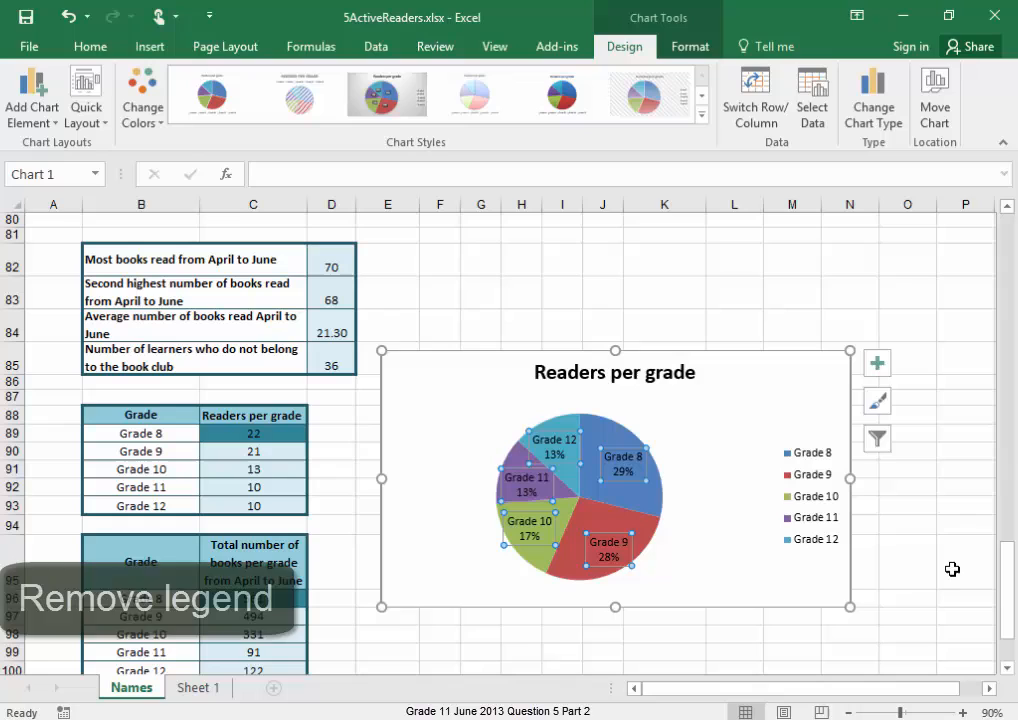
Step: Reselect the Readers per grade pie chart and hide its legend
left_click(955, 569)
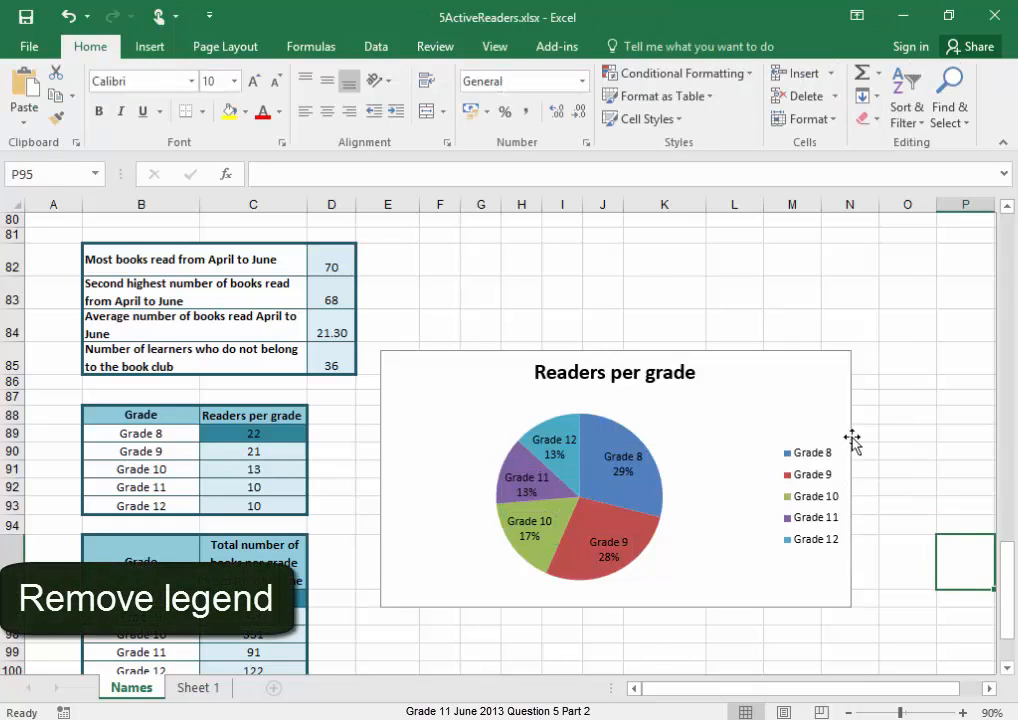
left_click(614, 480)
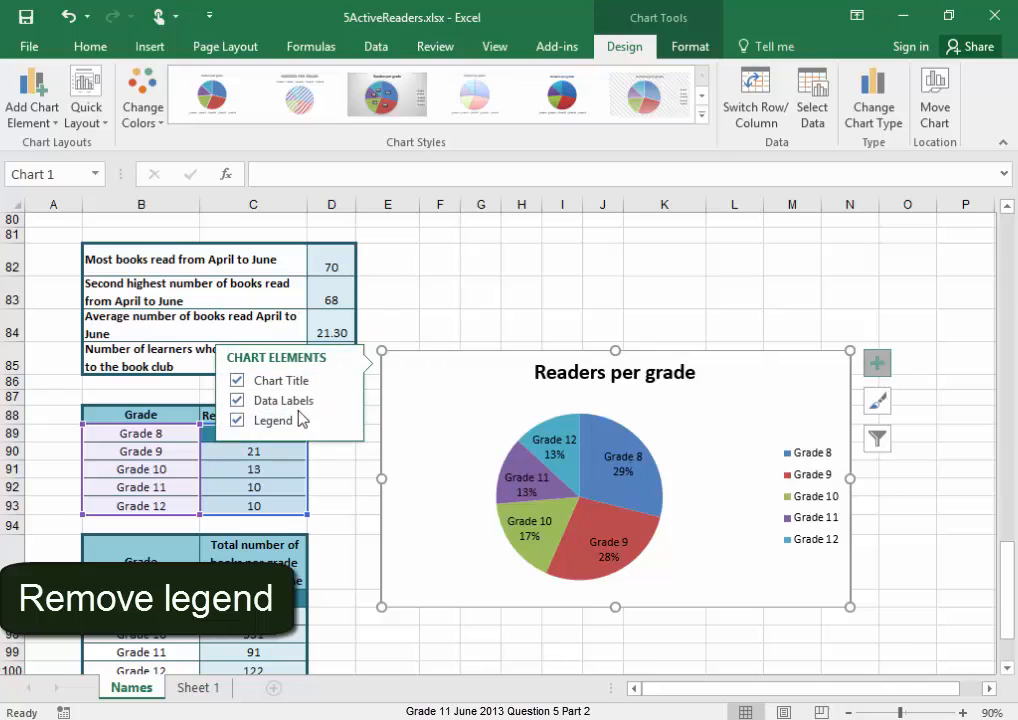
left_click(237, 420)
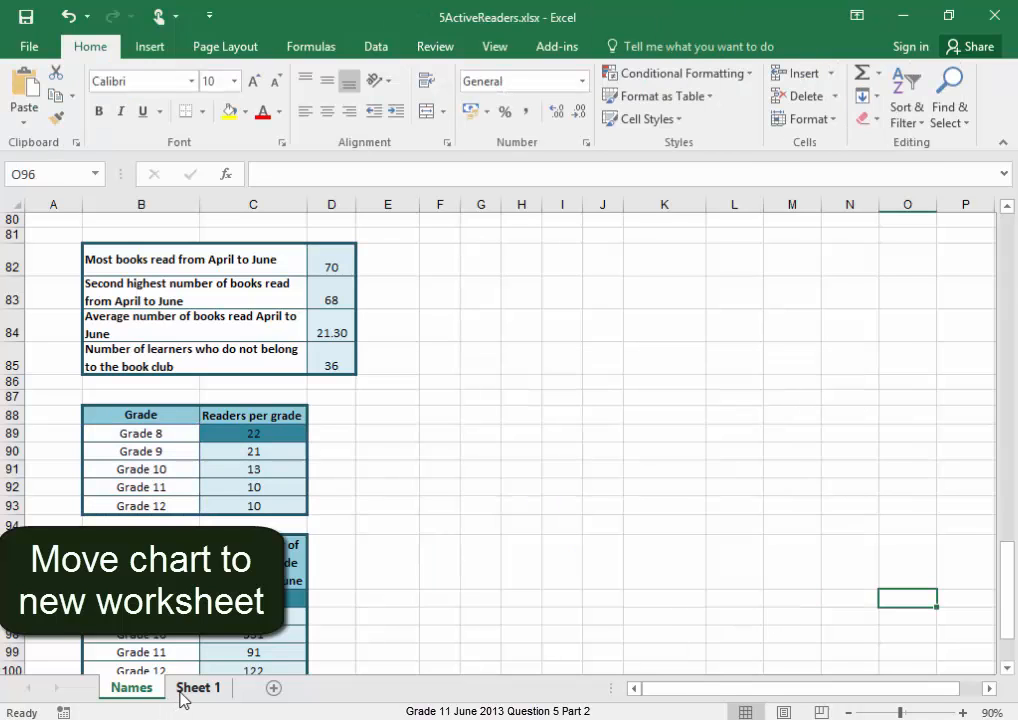
Step: Go to Sheet 1 and rename its tab to Chart Grades
left_click(197, 687)
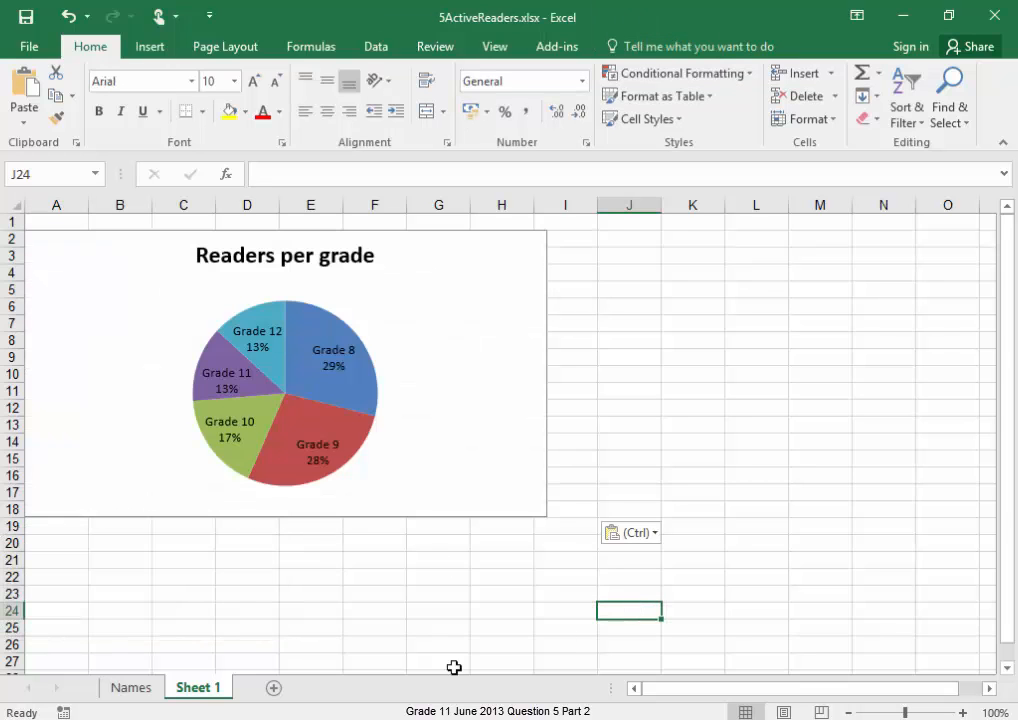
right_click(197, 687)
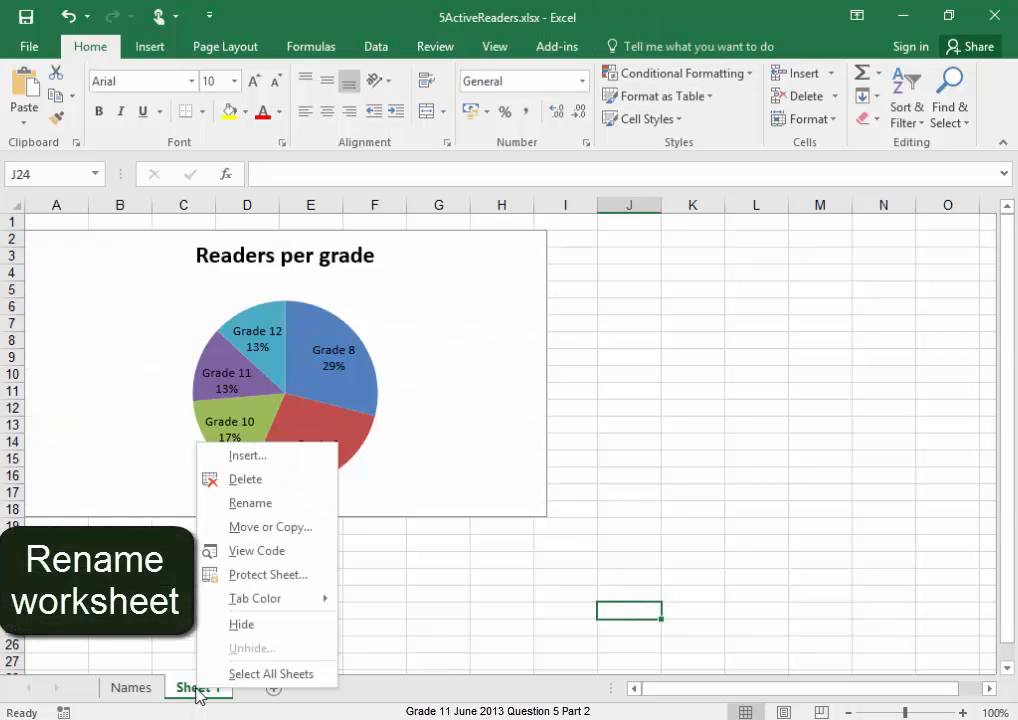
left_click(250, 503)
type("Chart Grades")
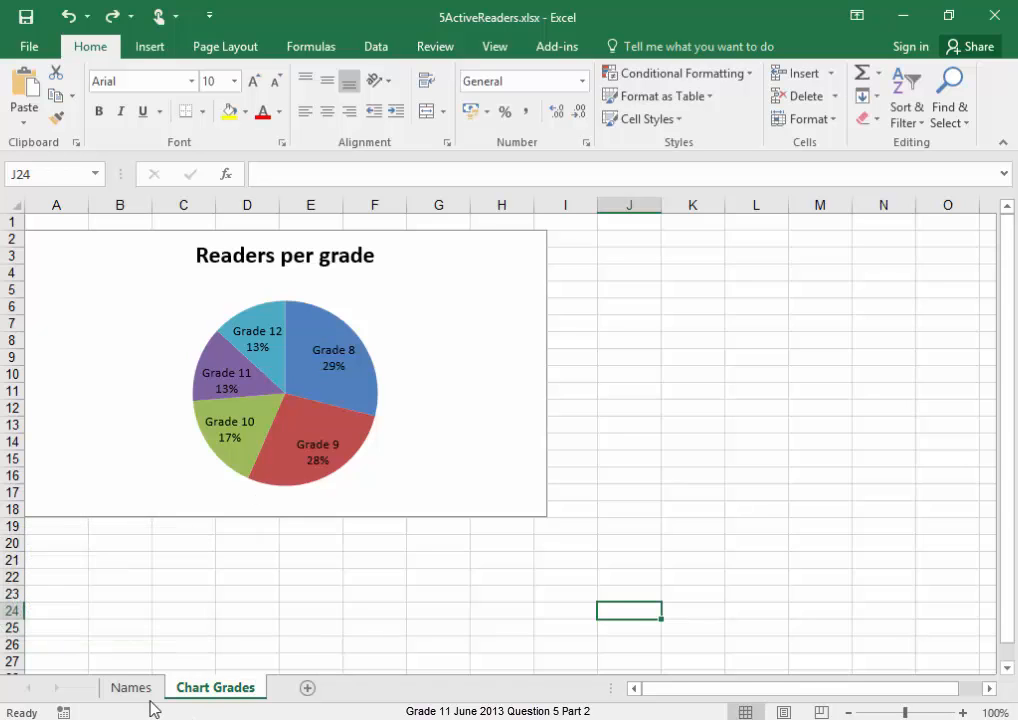
left_click(131, 687)
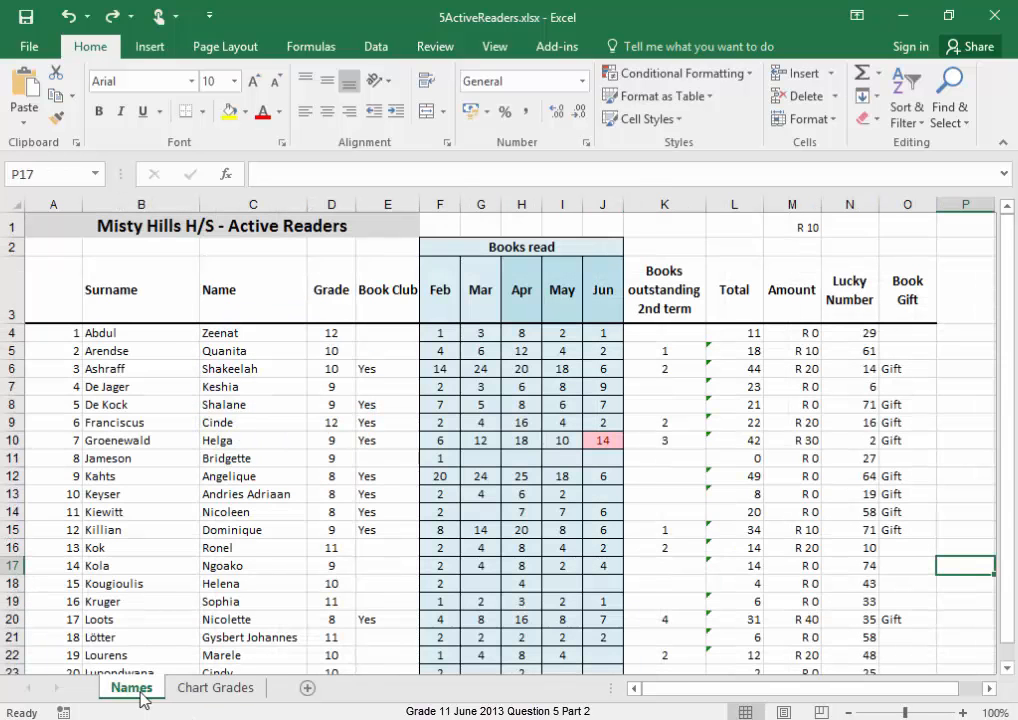
left_click(664, 548)
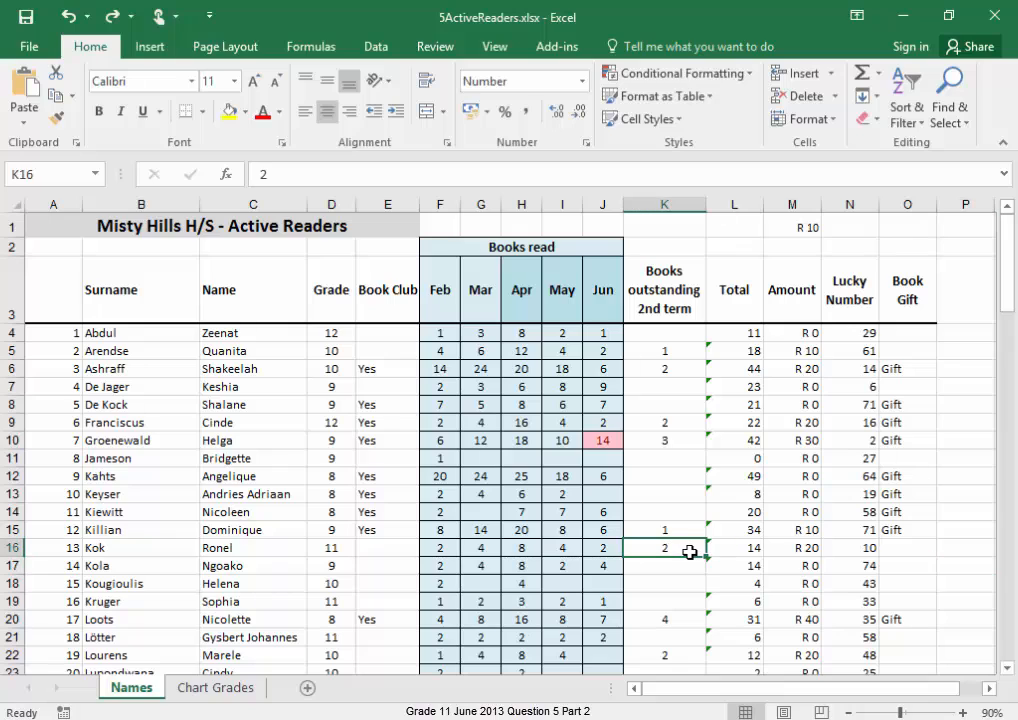
mouse_move(179, 404)
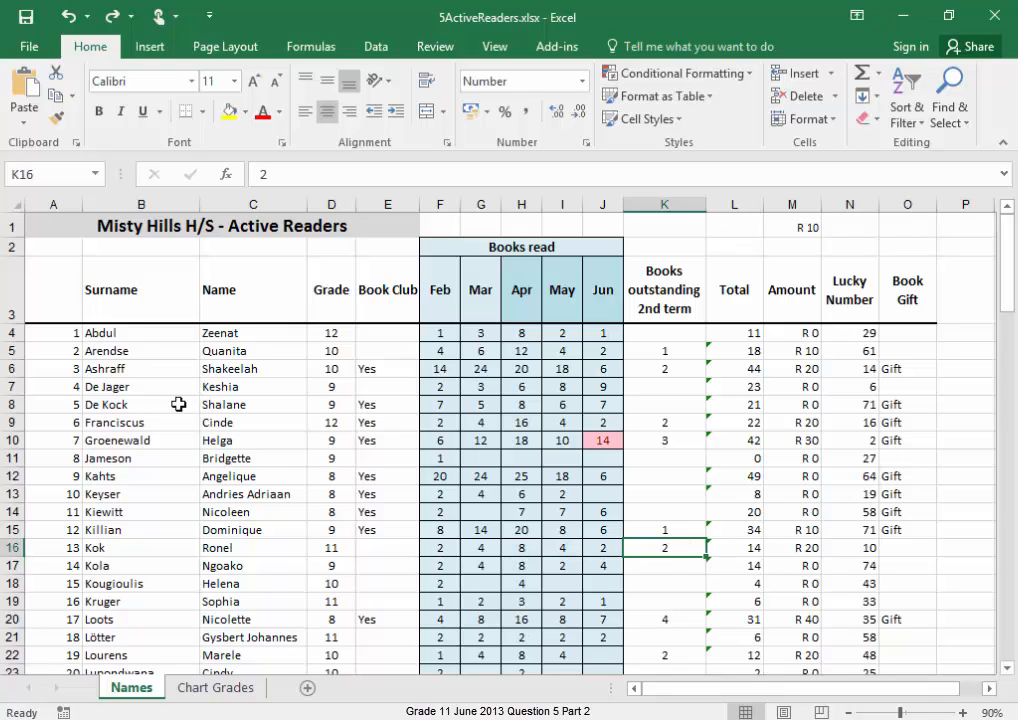
mouse_move(211, 386)
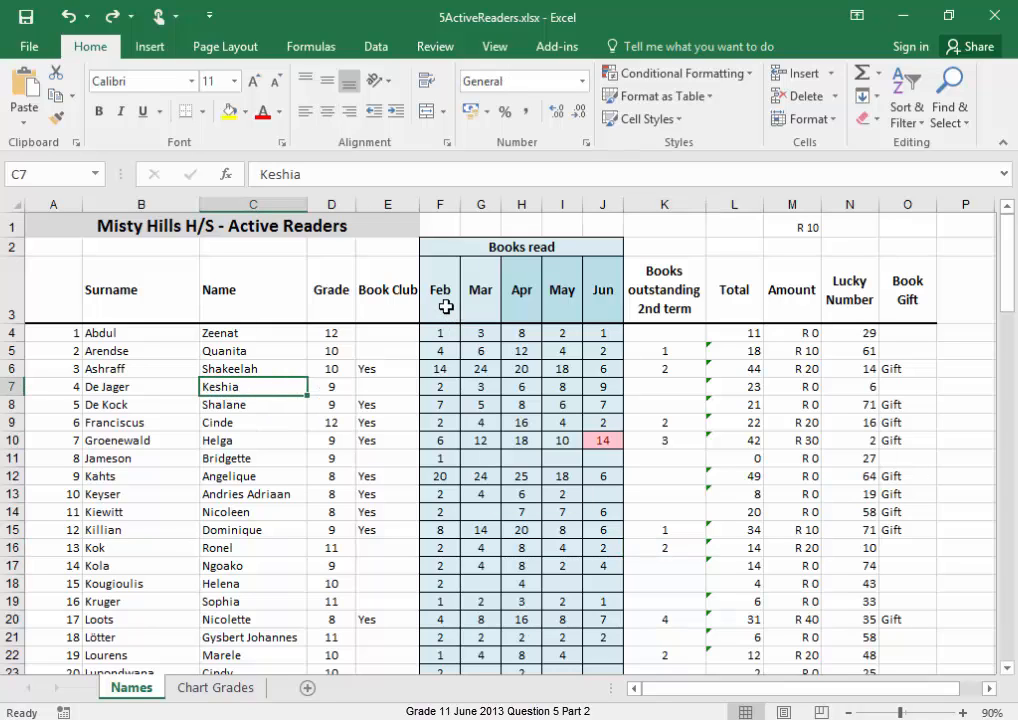
mouse_move(477, 250)
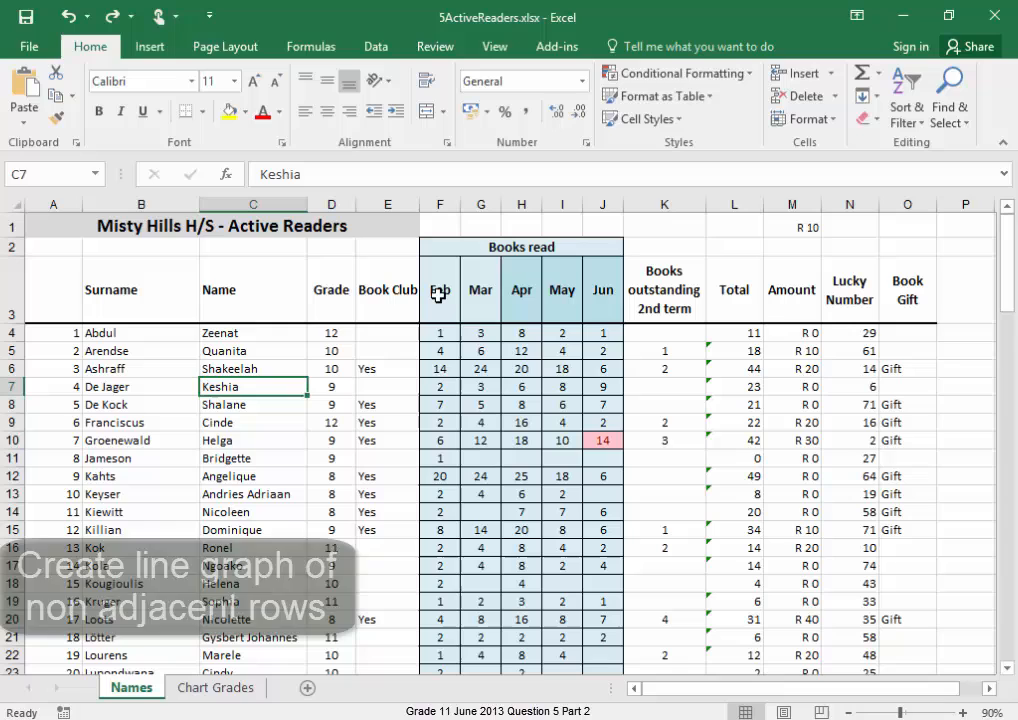
left_click(439, 290)
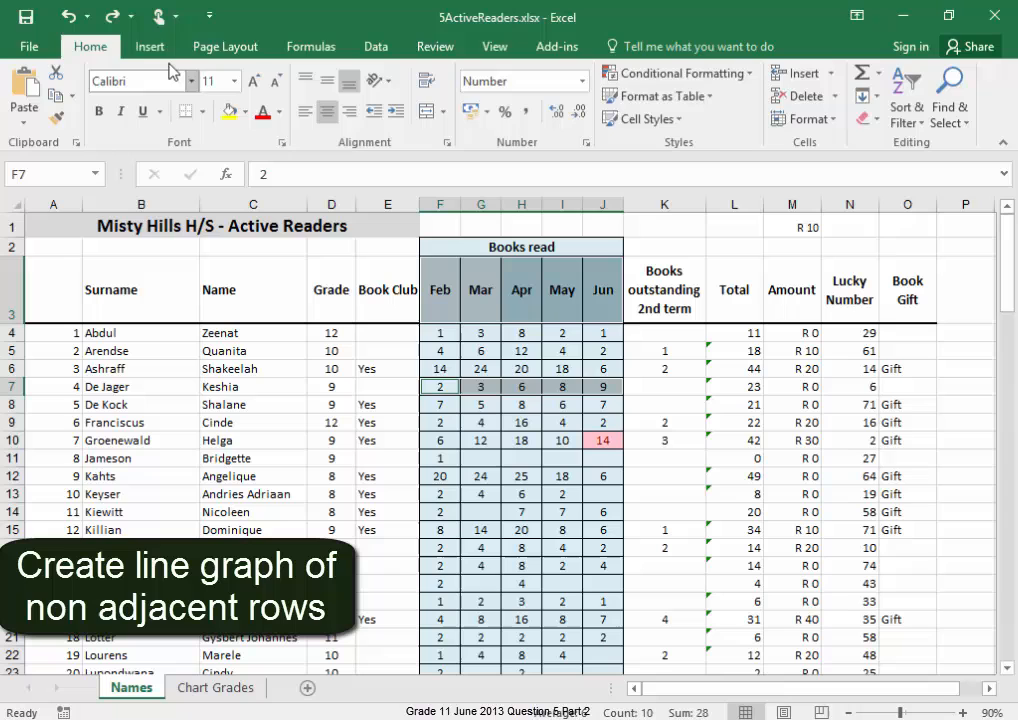
left_click(149, 46)
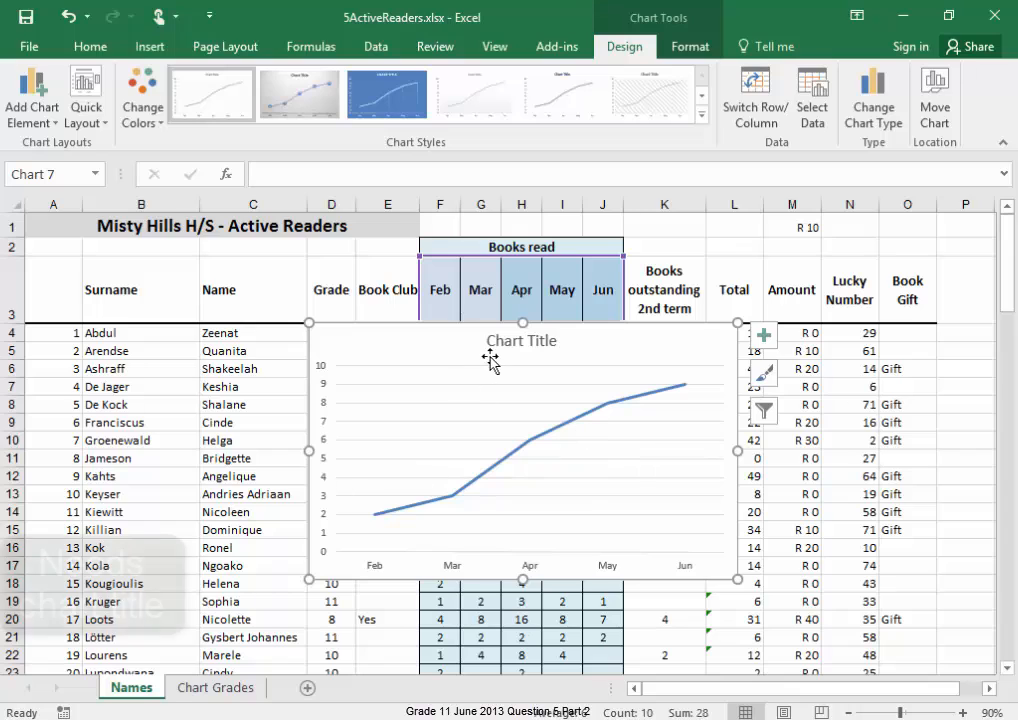
left_click(521, 340)
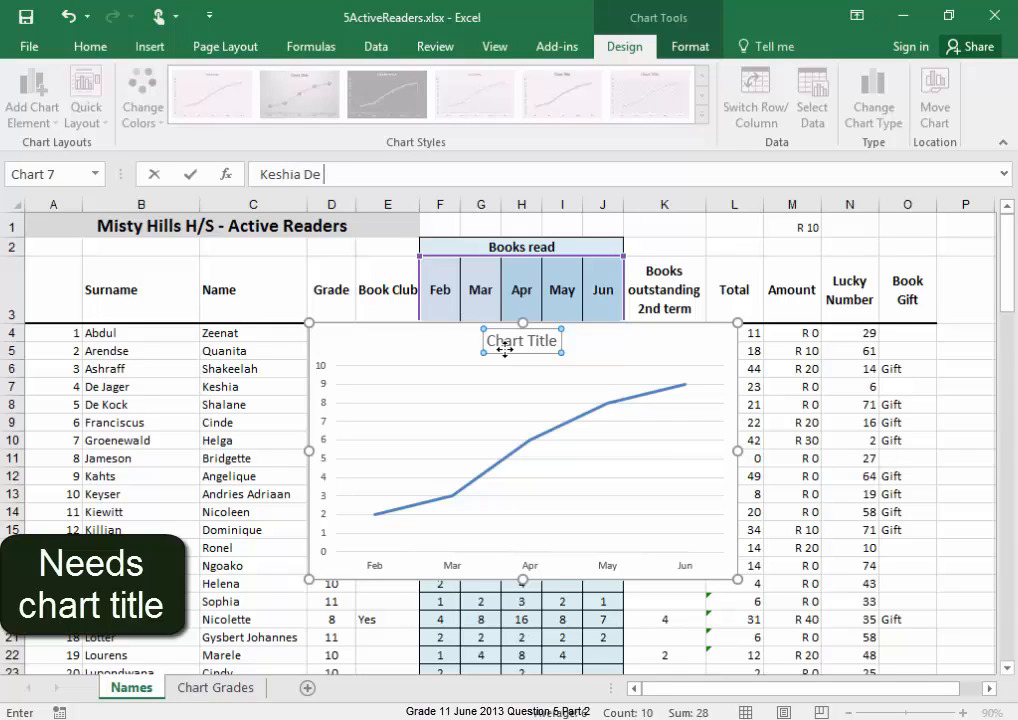
type("Jager")
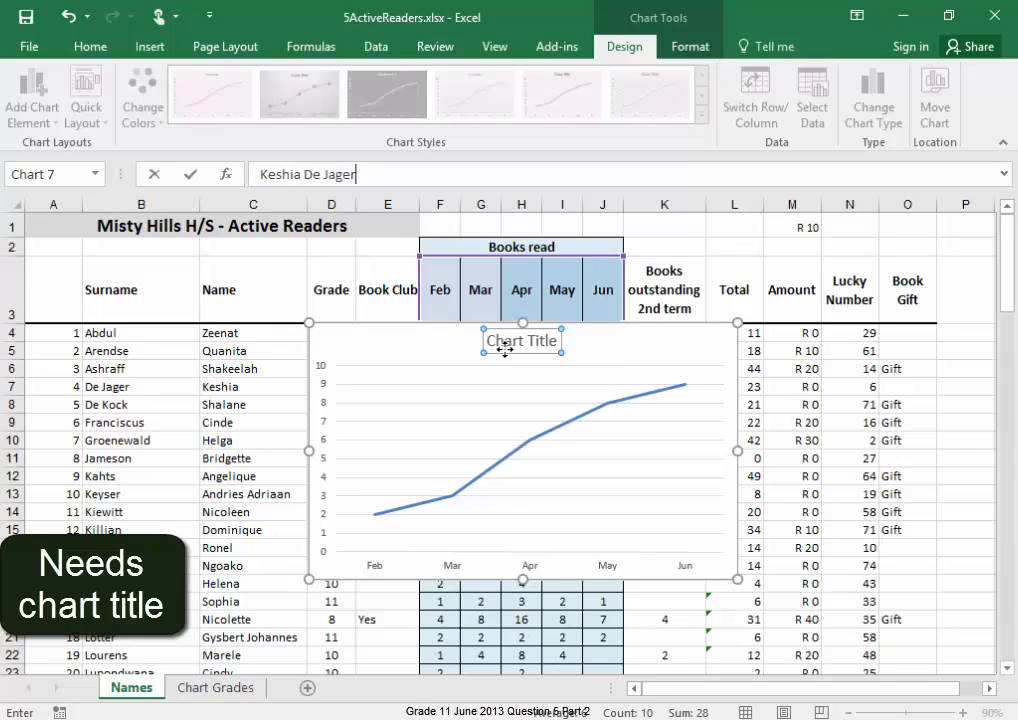
type(", Grade 9")
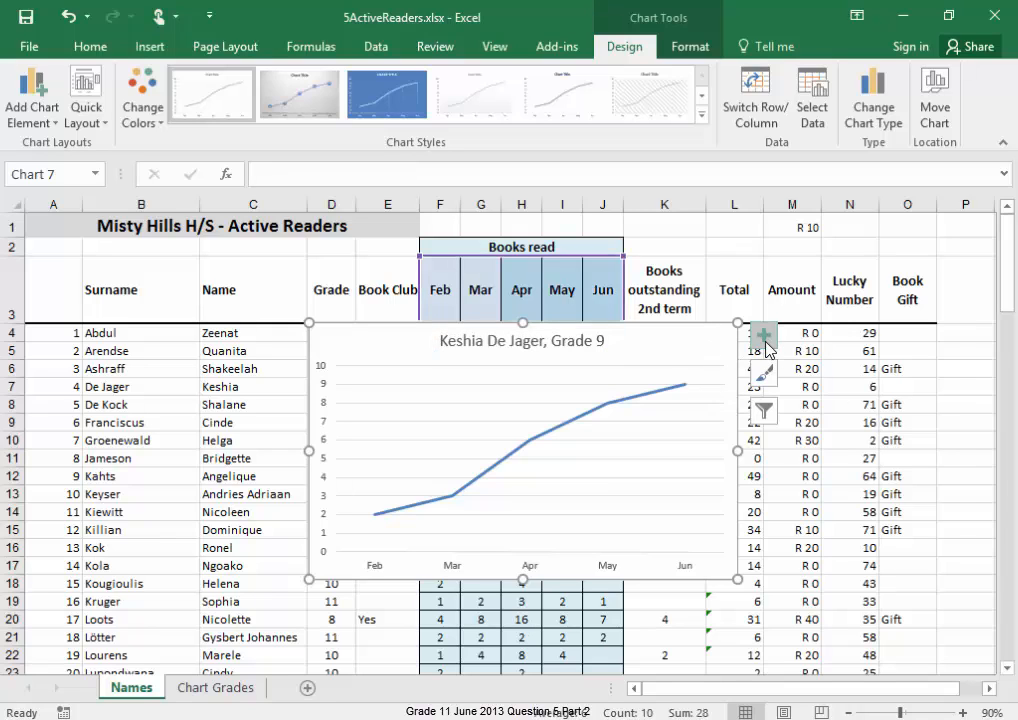
Step: Add vertical axis title 'Number of books read' and drop the horizontal axis title
left_click(763, 335)
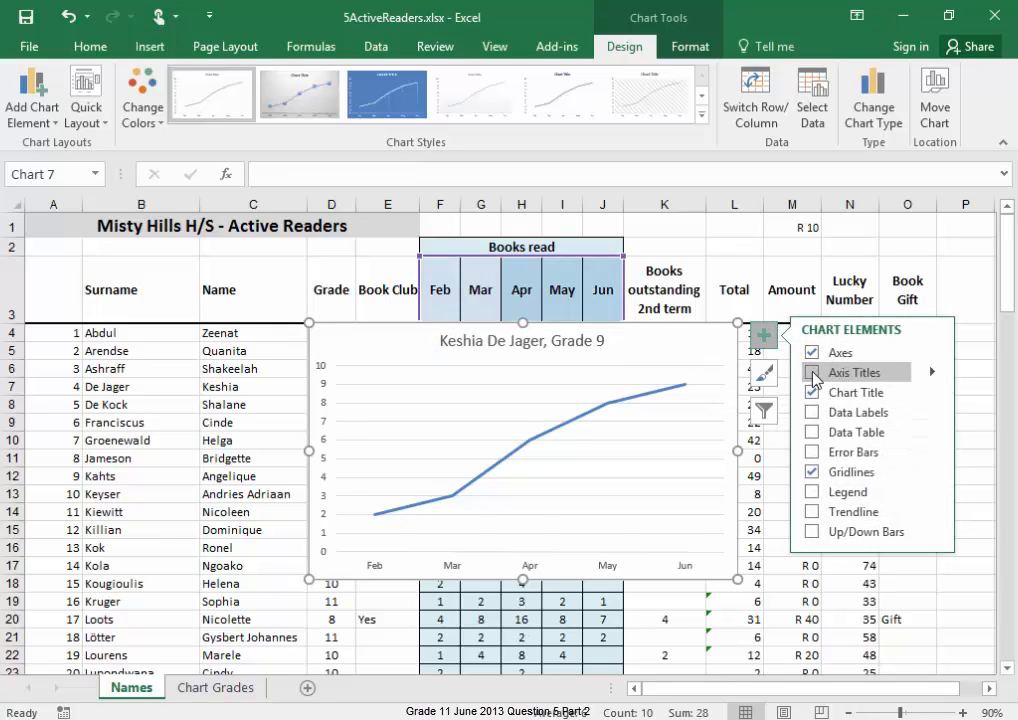
left_click(812, 372)
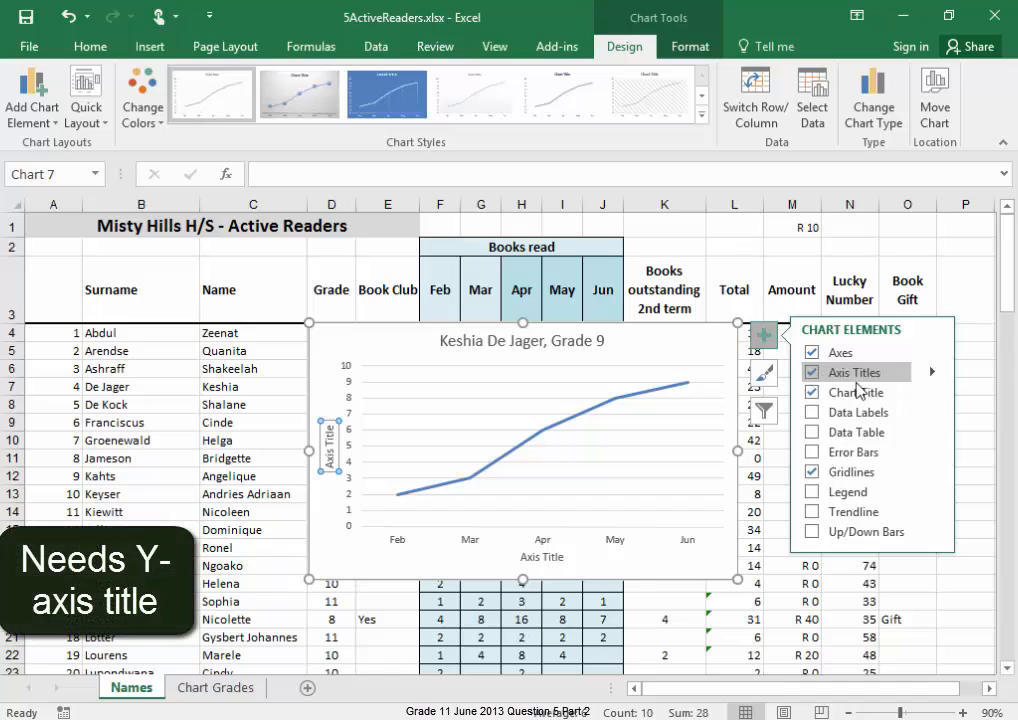
left_click(936, 372)
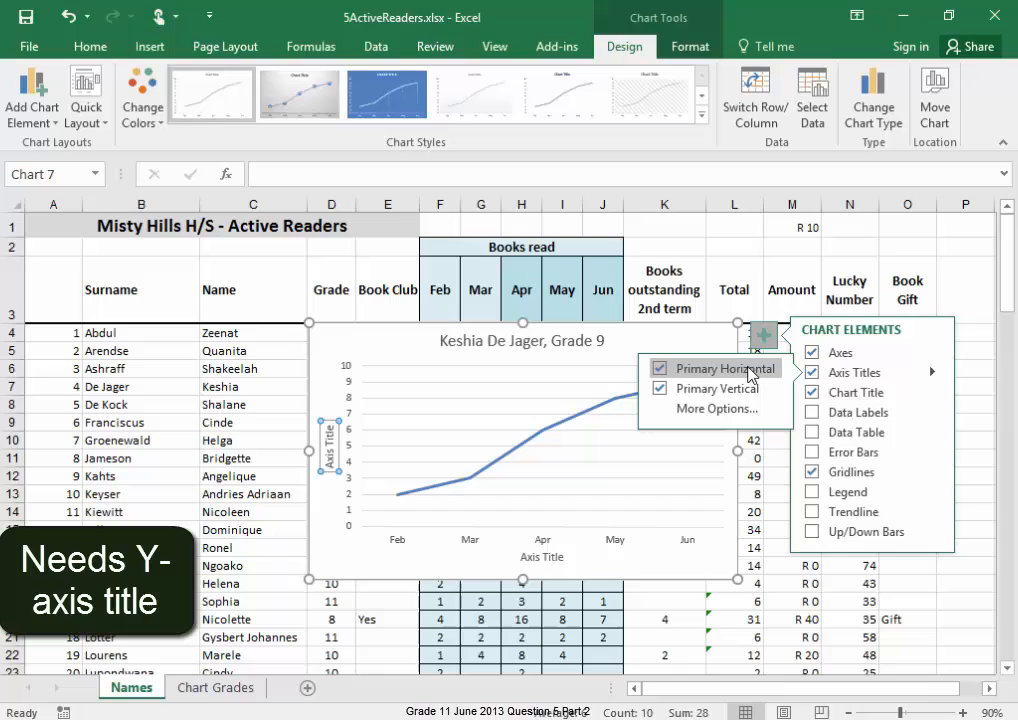
left_click(687, 368)
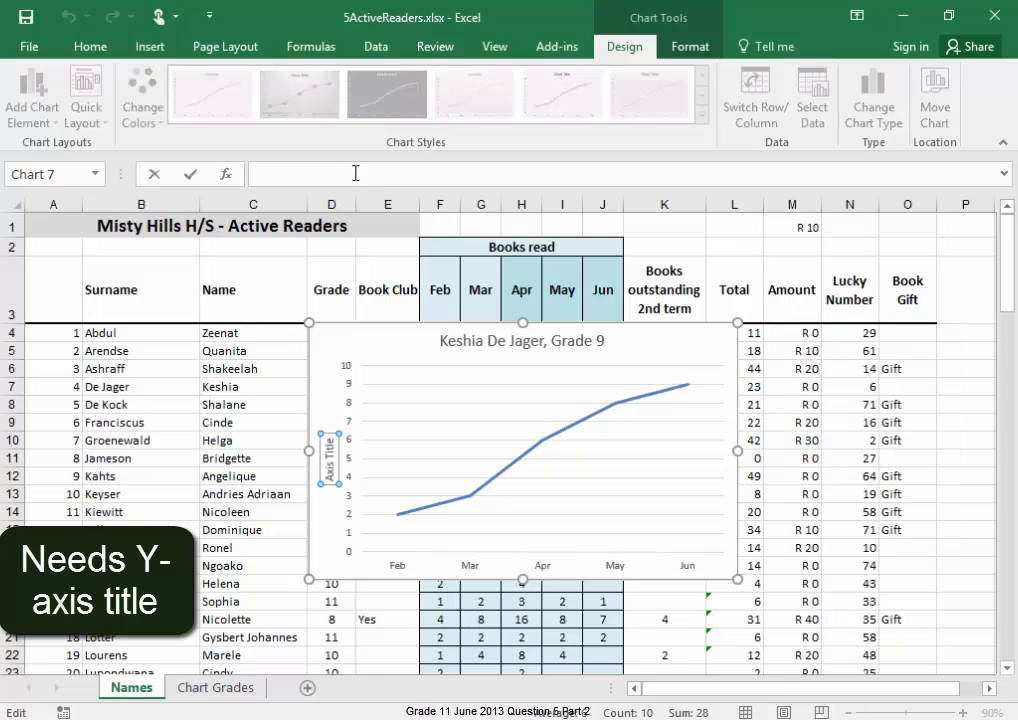
type("Number of books read")
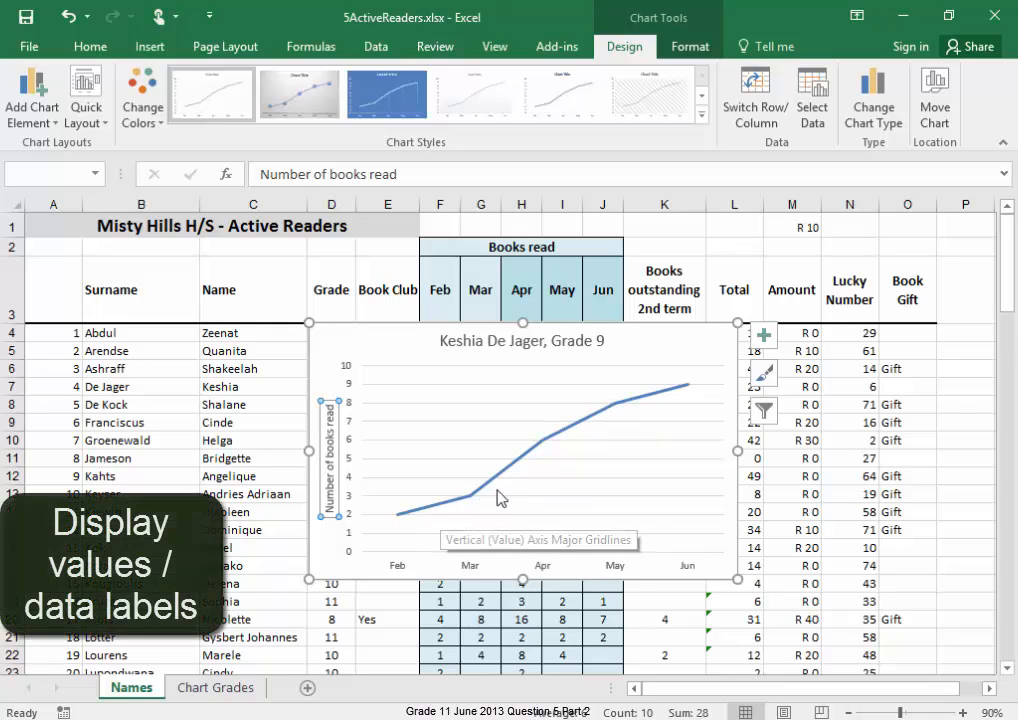
mouse_move(667, 410)
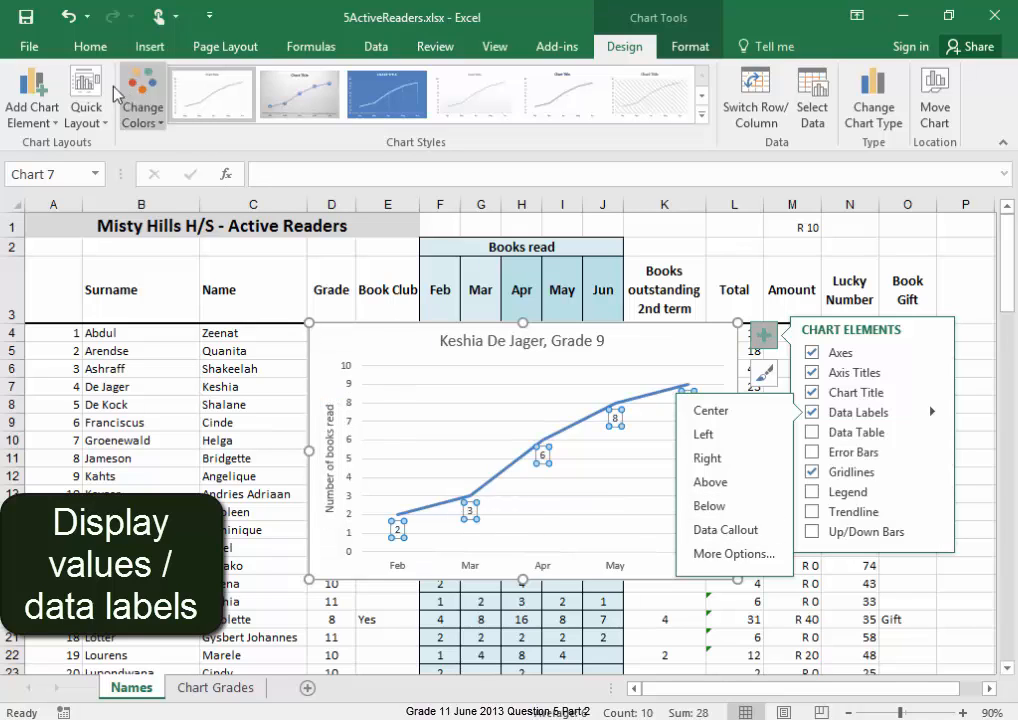
Step: Show monthly data labels (2, 3, 6, 8…) on Keshia's line chart points
left_click(89, 46)
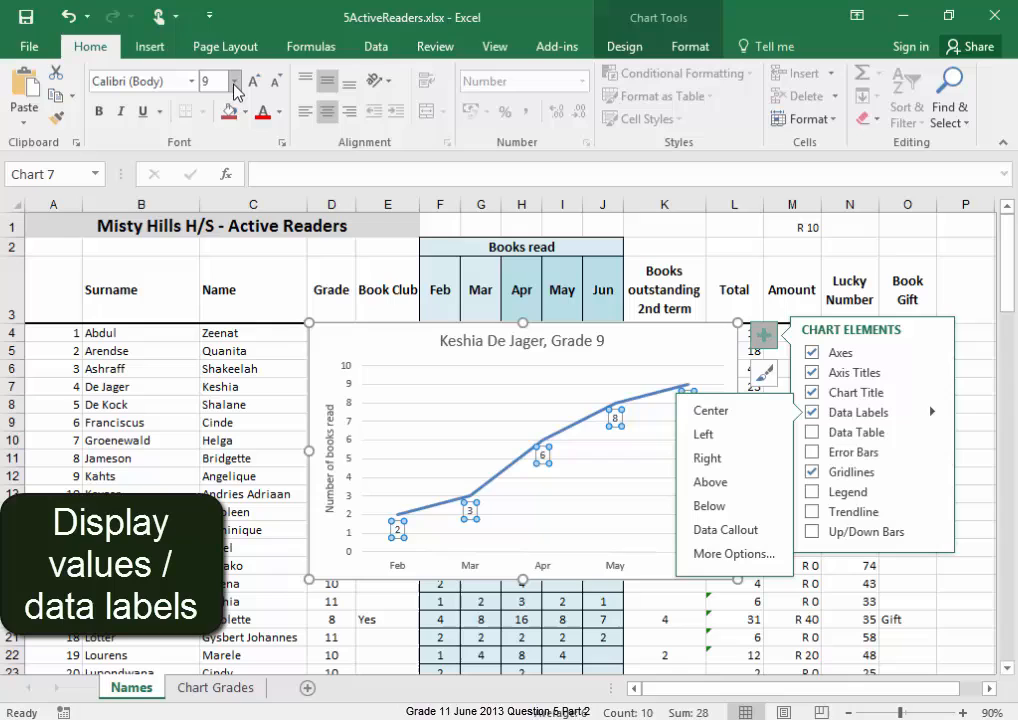